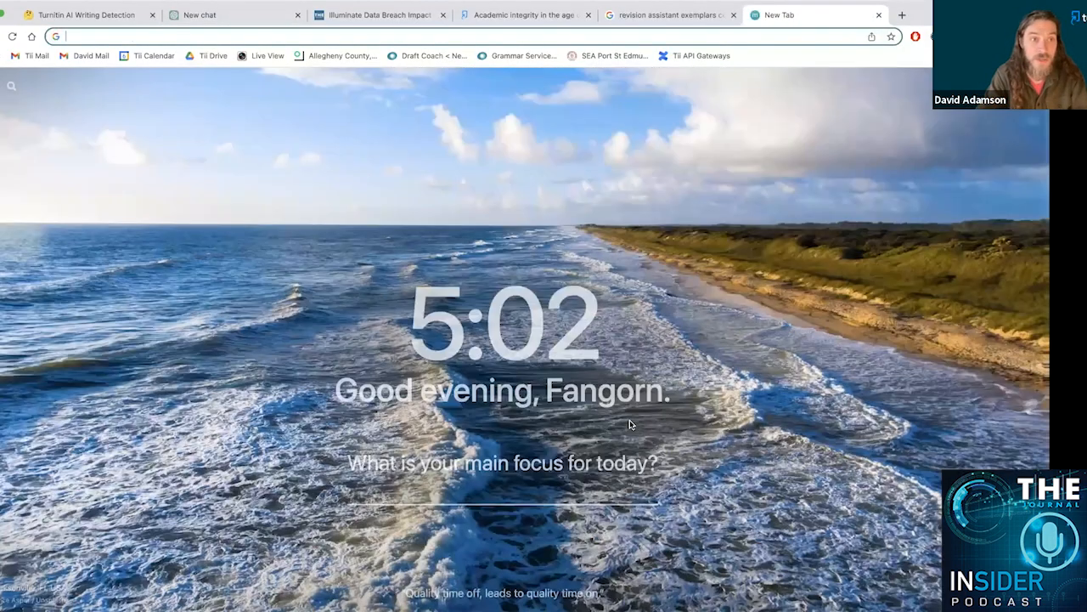
Search Google for 'ching and williams 2017' to find the graphing calculators equity paper
{"action": "type", "text": "ching and williams 2017"}
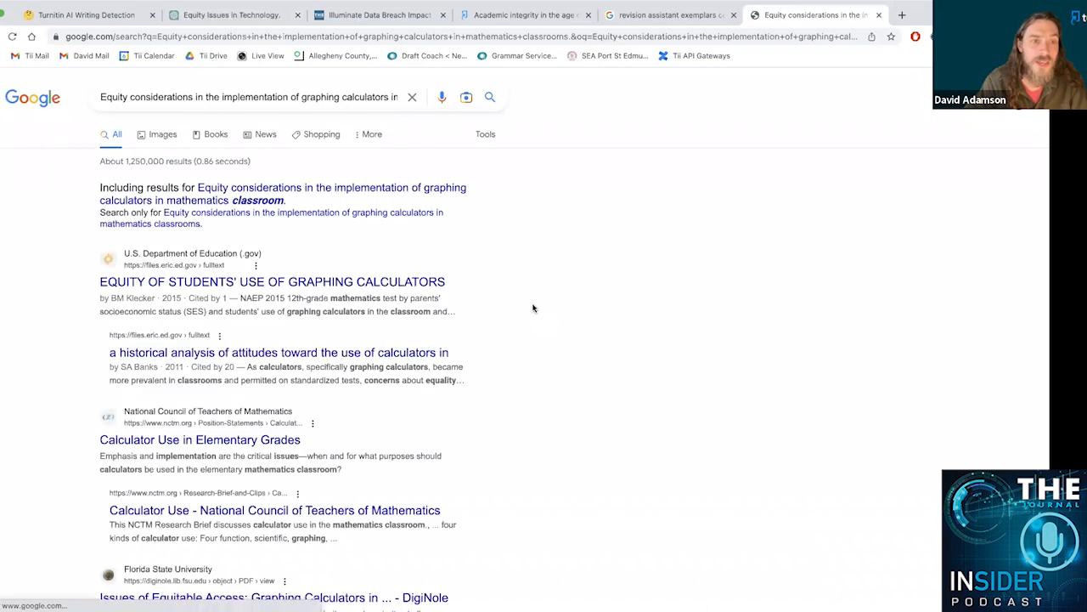
{"action": "mouse_move", "coordinate": [321, 286]}
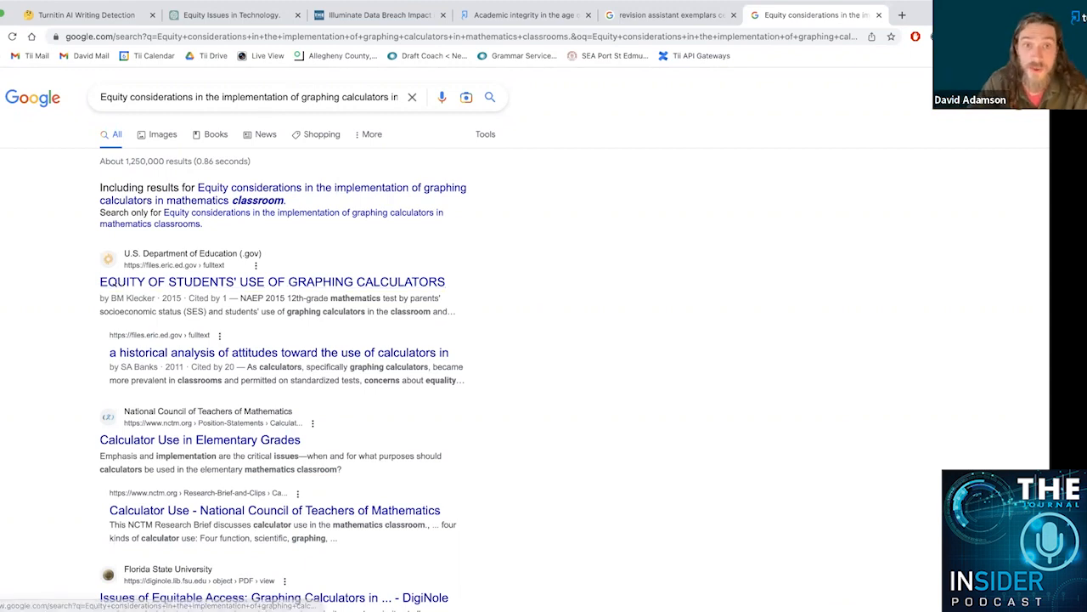
Review the ChatGPT equity essay through its references, then return to the Turnitin detector
{"action": "left_click", "coordinate": [523, 14]}
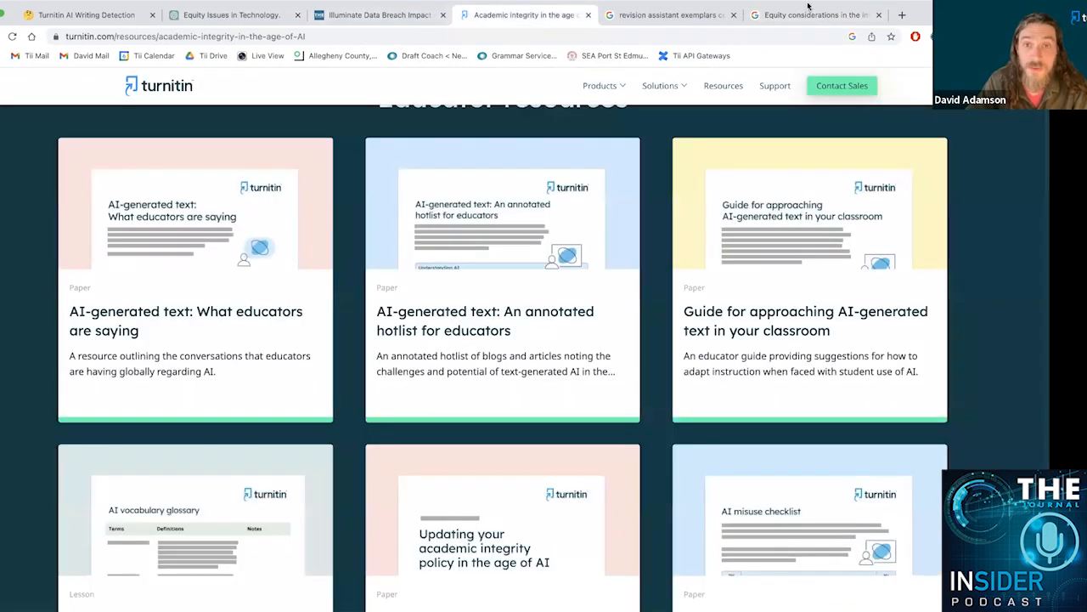
{"action": "left_click", "coordinate": [230, 13]}
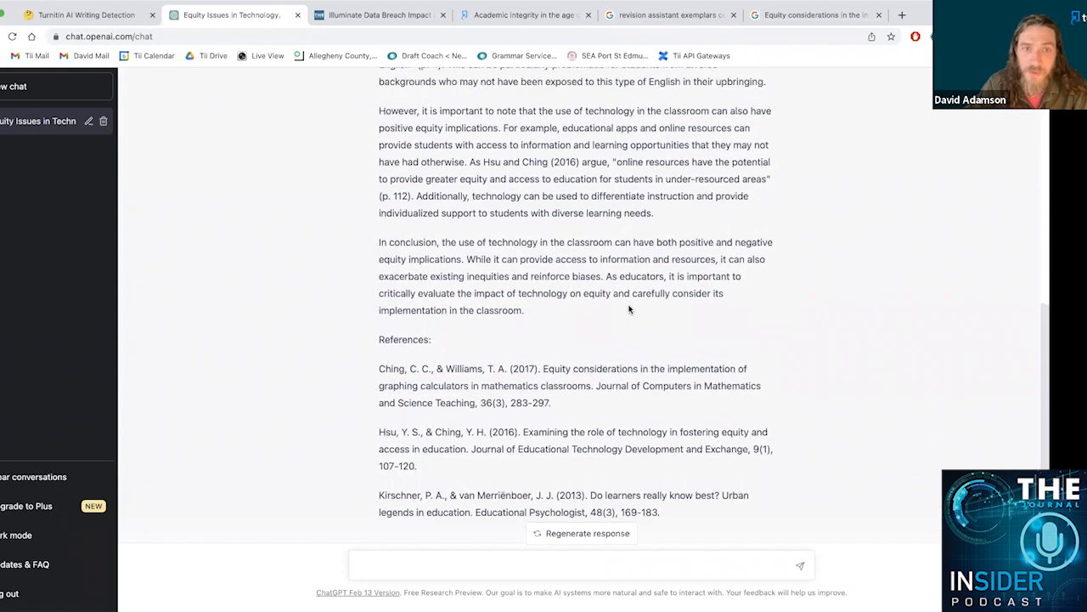
{"action": "scroll", "scroll_direction": "up", "scroll_amount": 3}
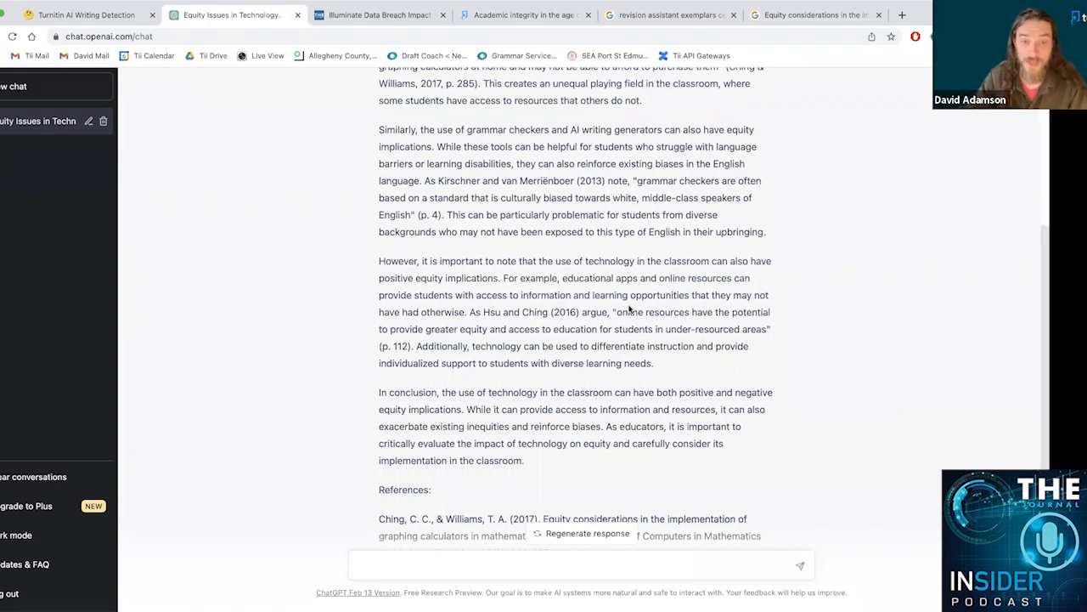
{"action": "scroll", "scroll_direction": "down", "scroll_amount": 3}
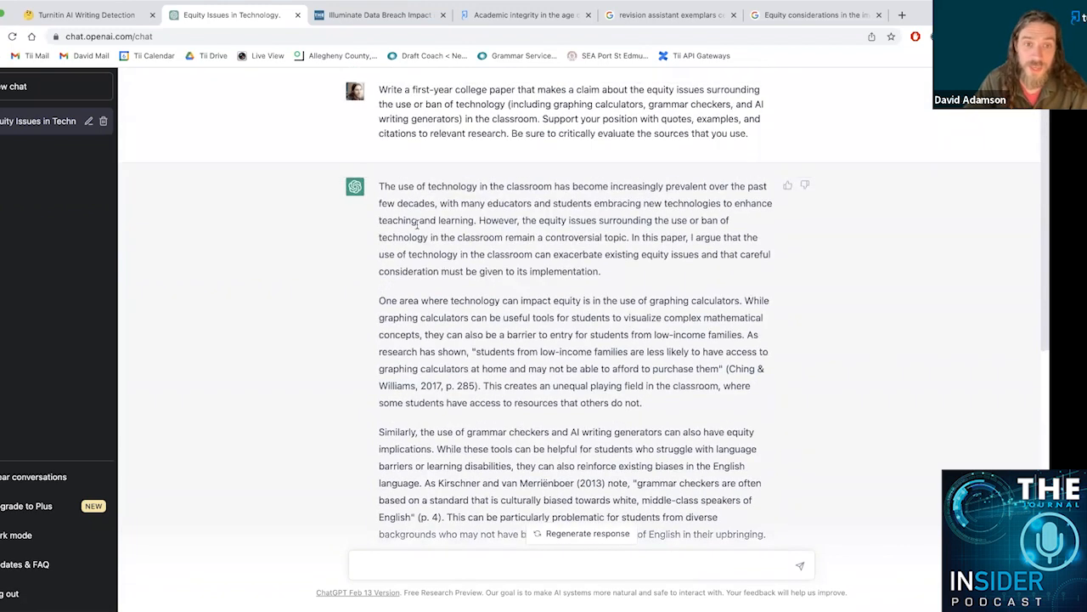
{"action": "scroll", "scroll_direction": "down", "scroll_amount": 3}
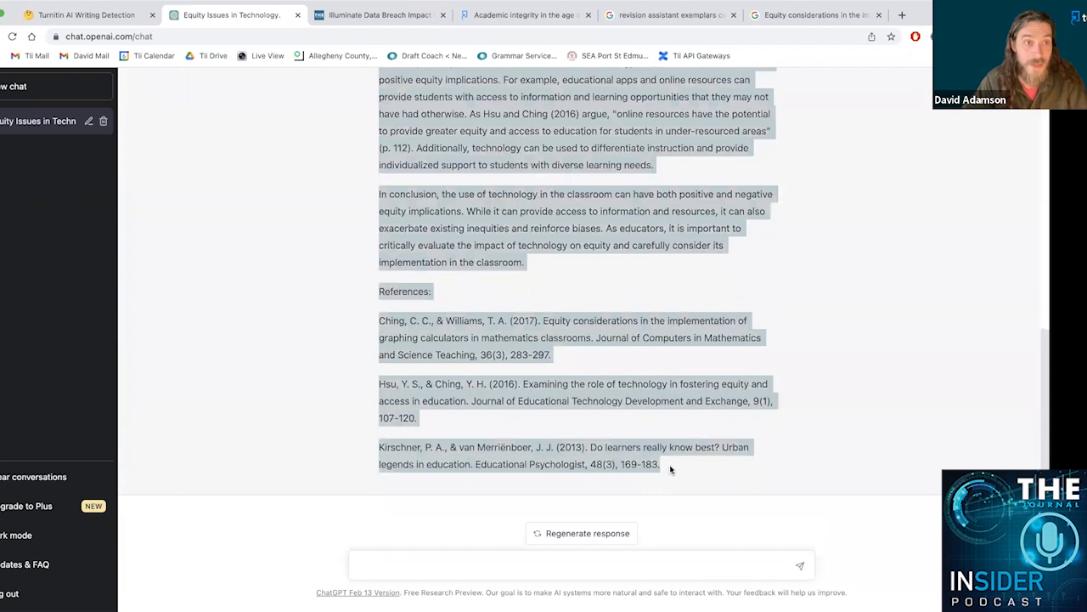
{"action": "left_click", "coordinate": [85, 13]}
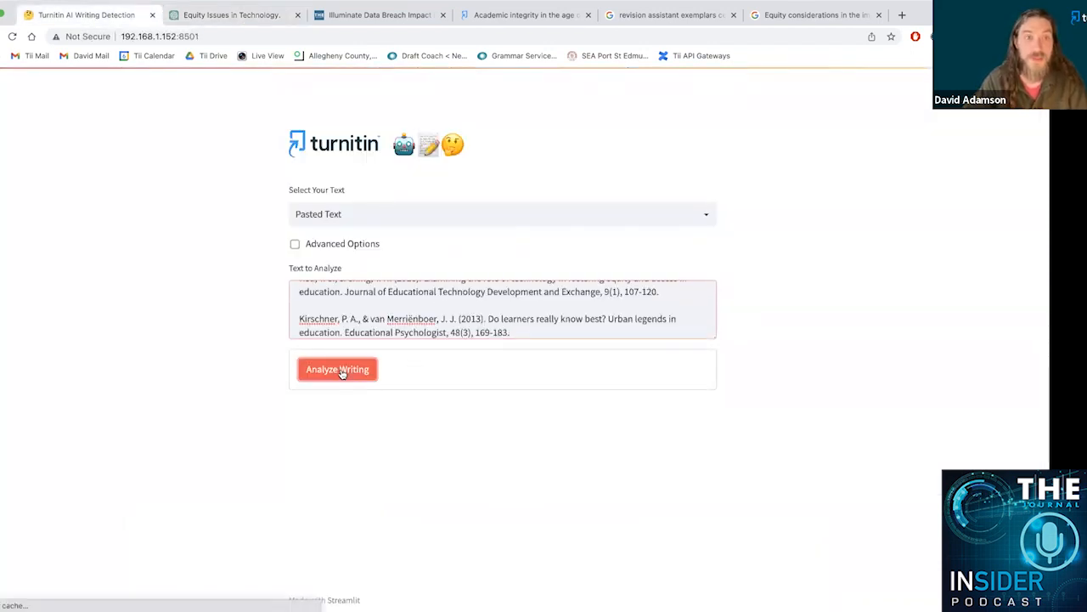
Analyze the pasted ChatGPT essay: 18/18 sentences flagged and highlighted green
{"action": "left_click", "coordinate": [337, 368]}
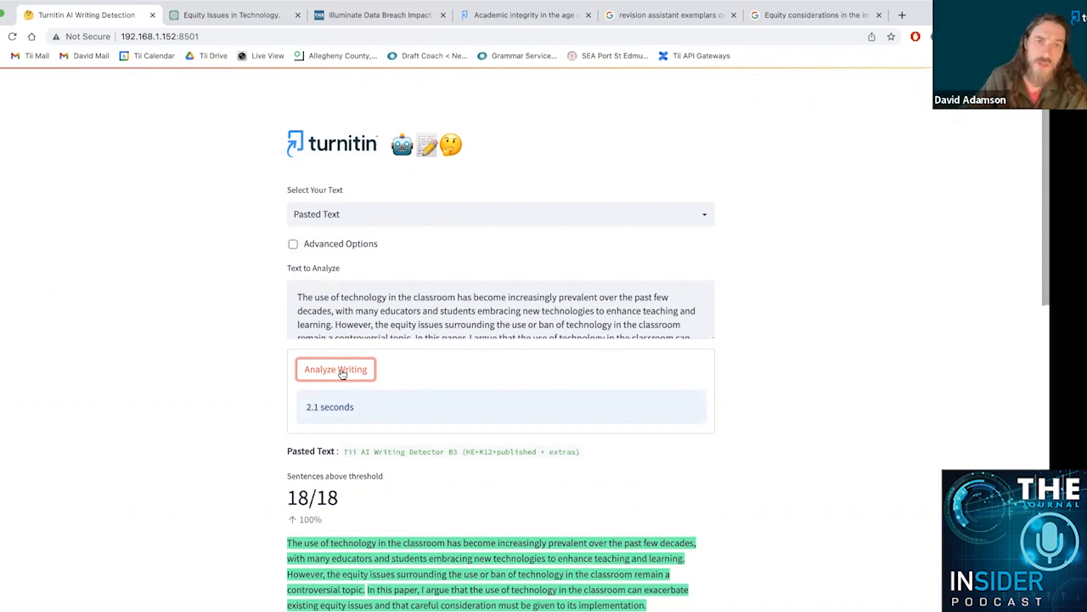
{"action": "scroll", "scroll_direction": "down", "scroll_amount": 3}
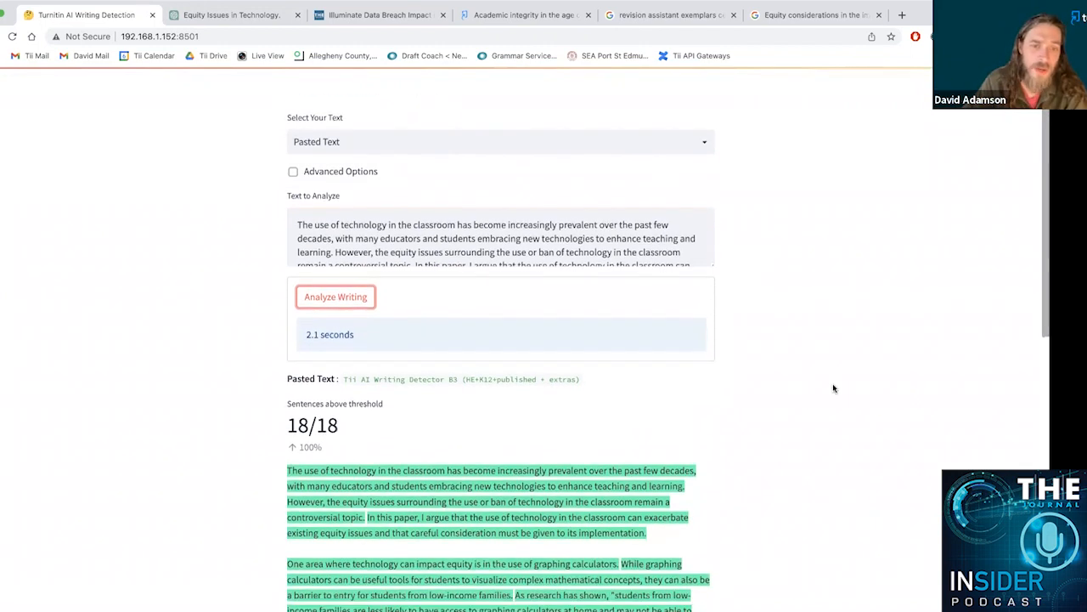
{"action": "scroll", "scroll_direction": "down", "scroll_amount": 3}
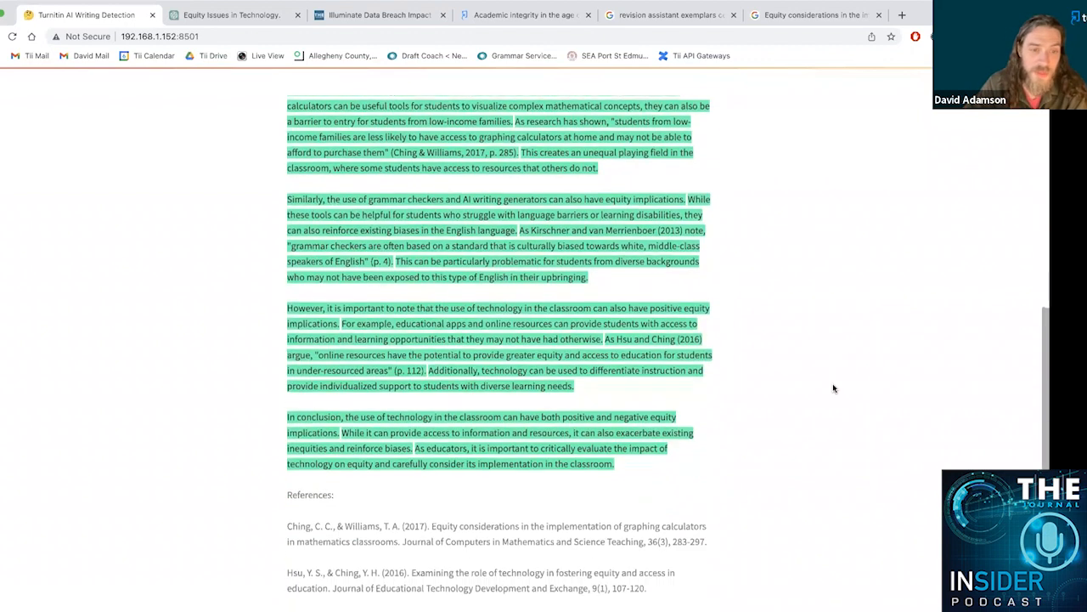
{"action": "scroll", "scroll_direction": "down", "scroll_amount": 3}
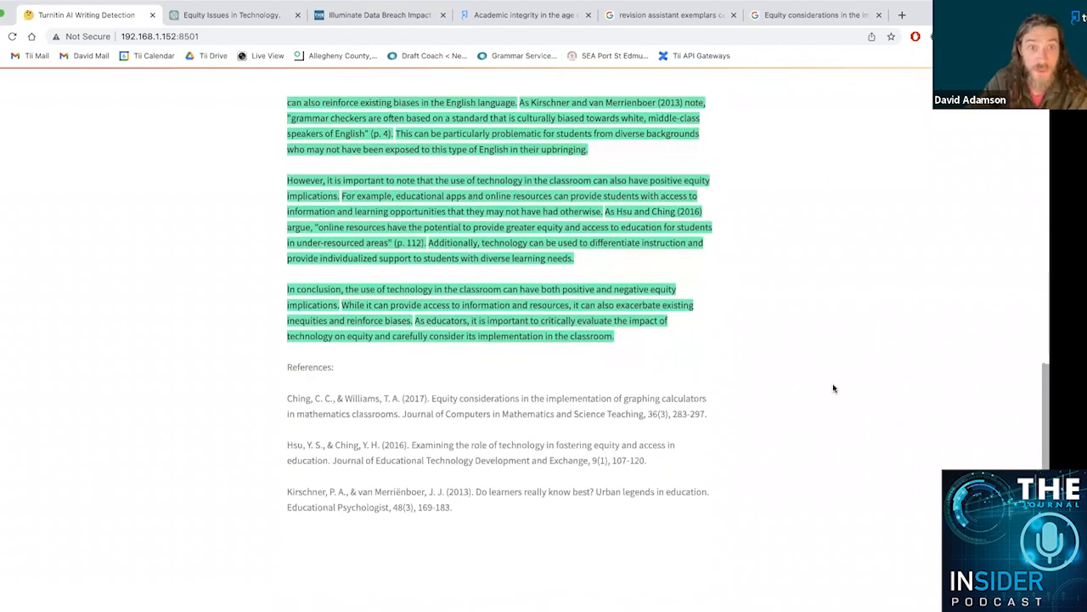
{"action": "scroll", "scroll_direction": "up", "scroll_amount": 3}
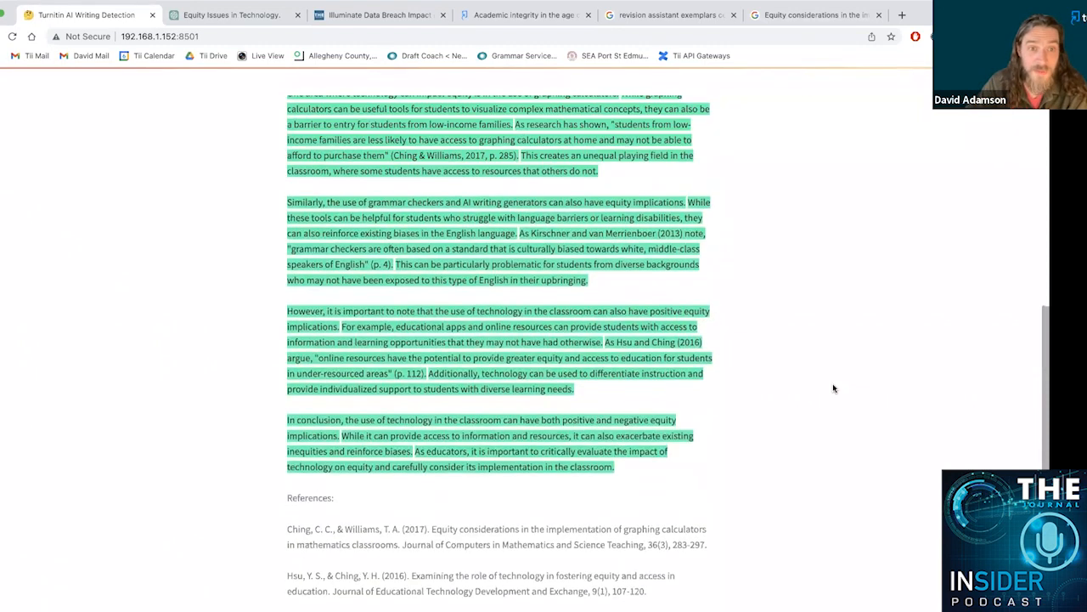
{"action": "scroll", "scroll_direction": "down", "scroll_amount": 3}
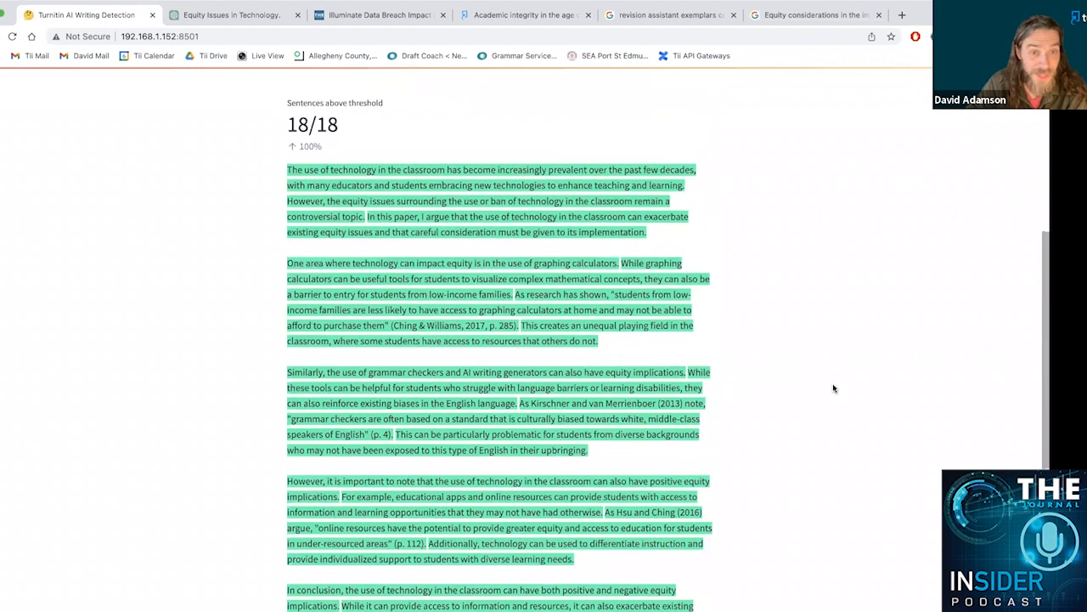
{"action": "mouse_move", "coordinate": [705, 355]}
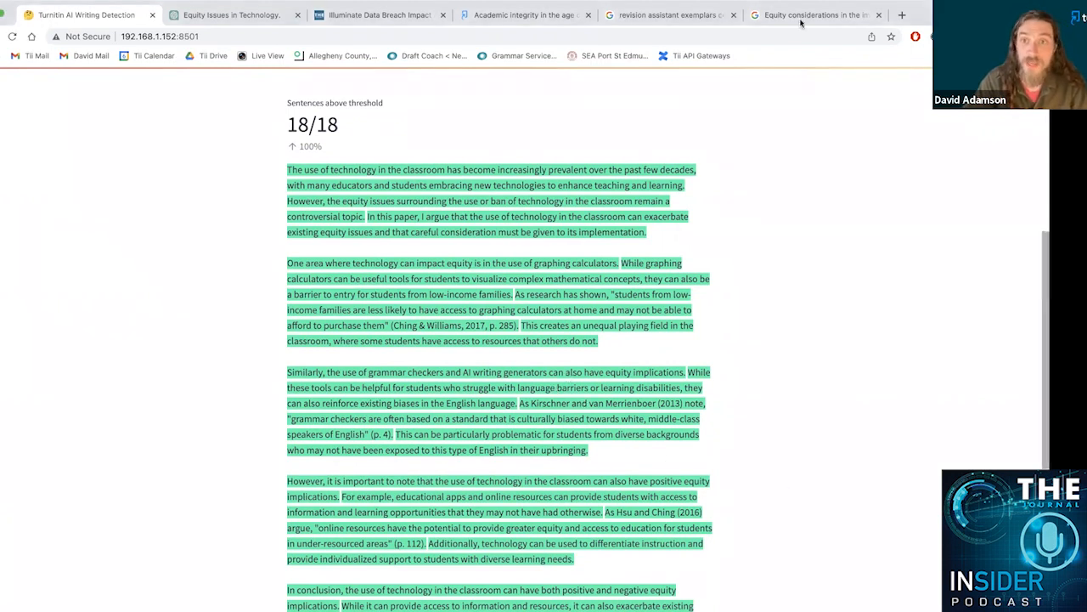
View the 'Letter to Your Principal: Cell Phones' exemplar PDF and read page 2 of the letter
{"action": "left_click", "coordinate": [666, 14]}
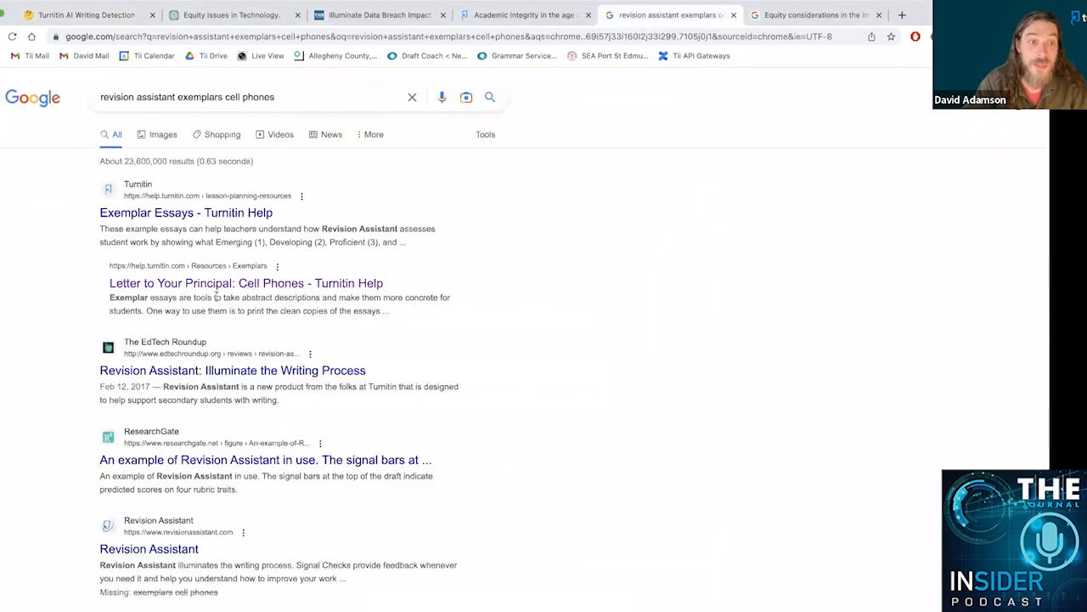
{"action": "left_click", "coordinate": [244, 282]}
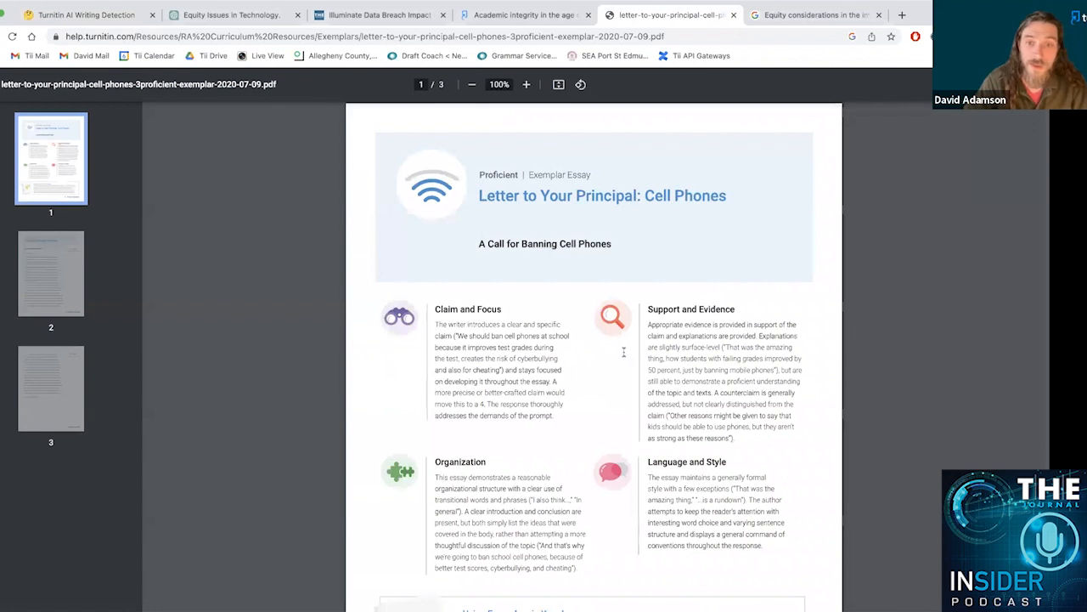
{"action": "mouse_move", "coordinate": [875, 288]}
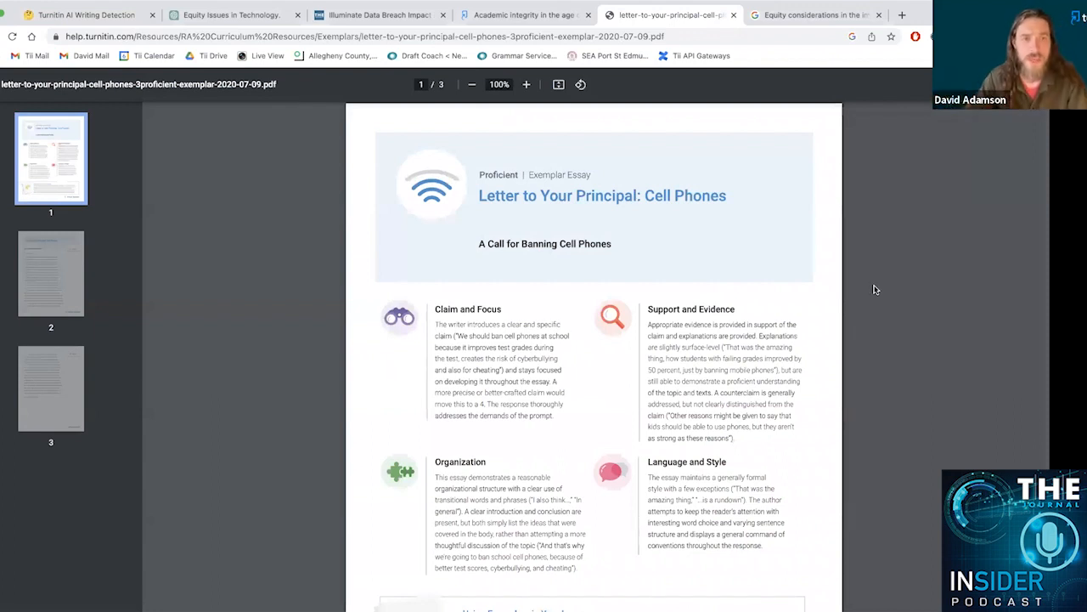
{"action": "left_click", "coordinate": [51, 272]}
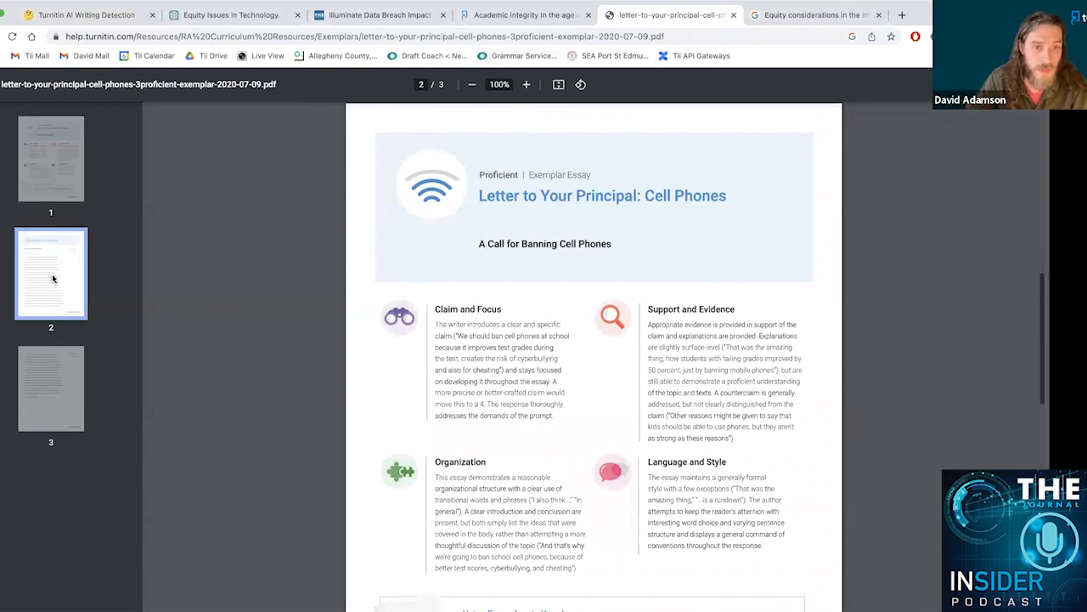
{"action": "scroll", "scroll_direction": "down", "scroll_amount": 3}
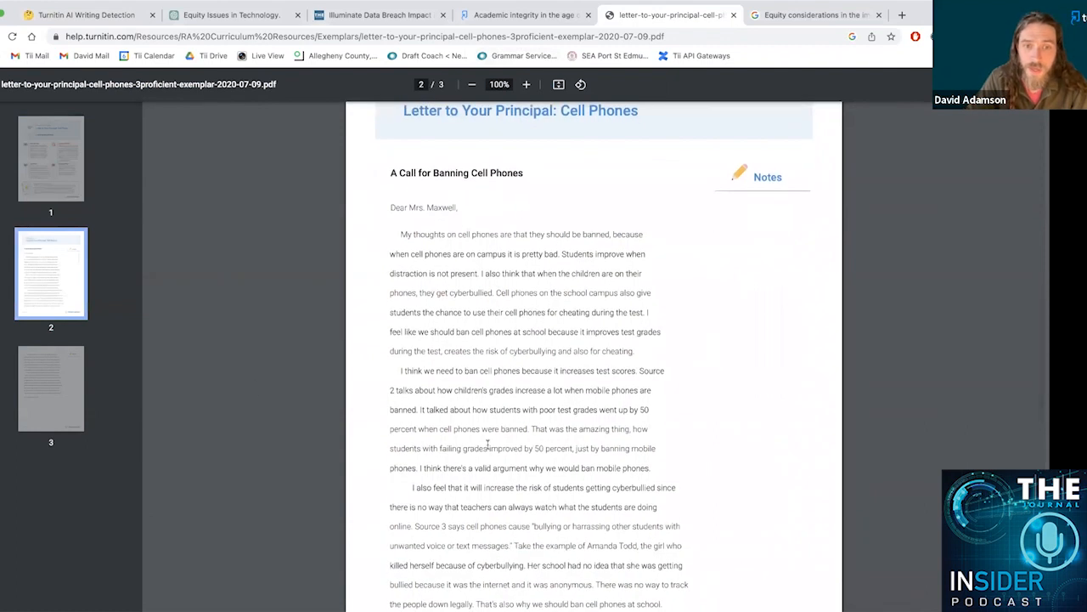
{"action": "scroll", "scroll_direction": "down", "scroll_amount": 3}
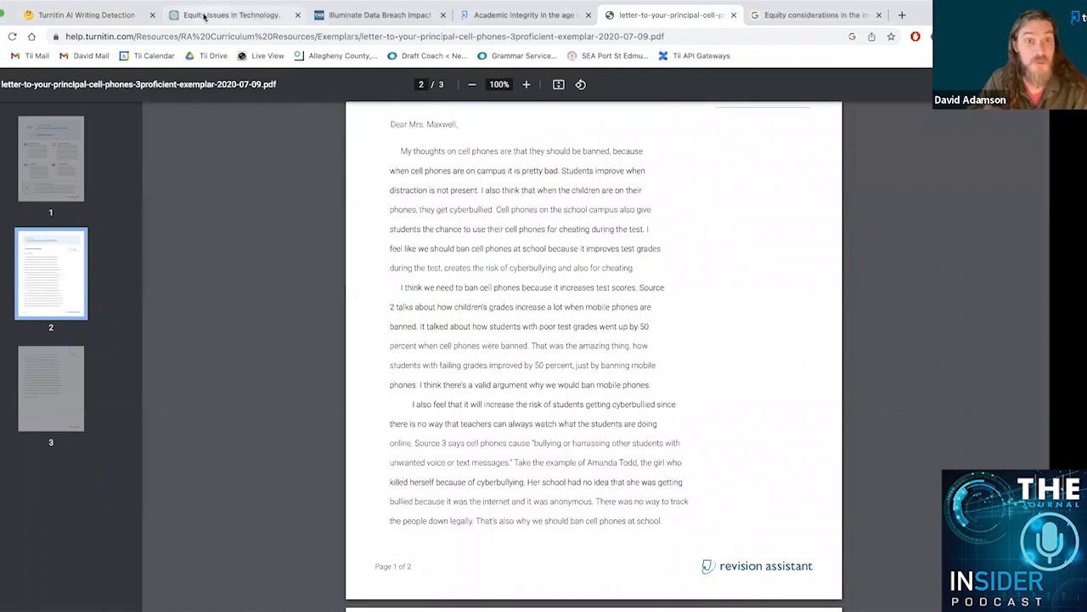
{"action": "mouse_move", "coordinate": [229, 14]}
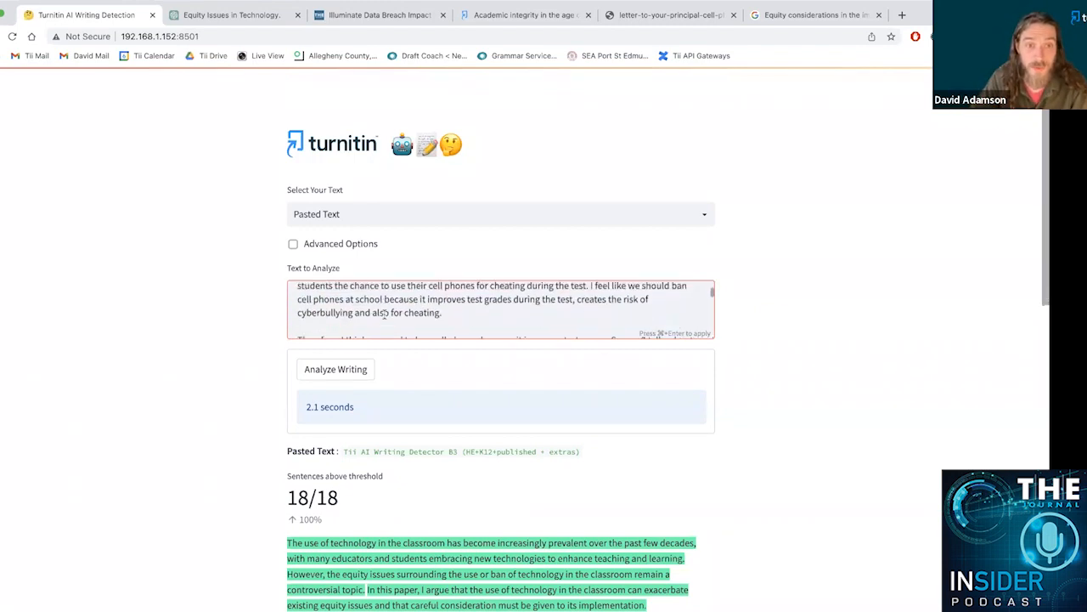
Analyze the student letter (0/30 flagged), then choose 'ChatGPT Hand Edits Sherlock' as the text
{"action": "left_click", "coordinate": [336, 369]}
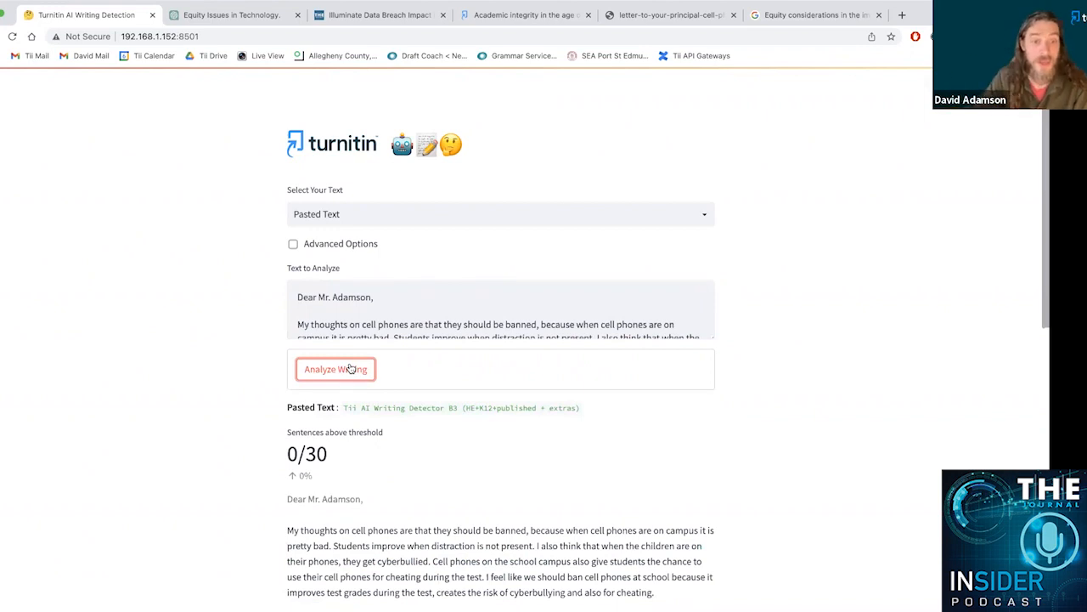
{"action": "scroll", "scroll_direction": "down", "scroll_amount": 3}
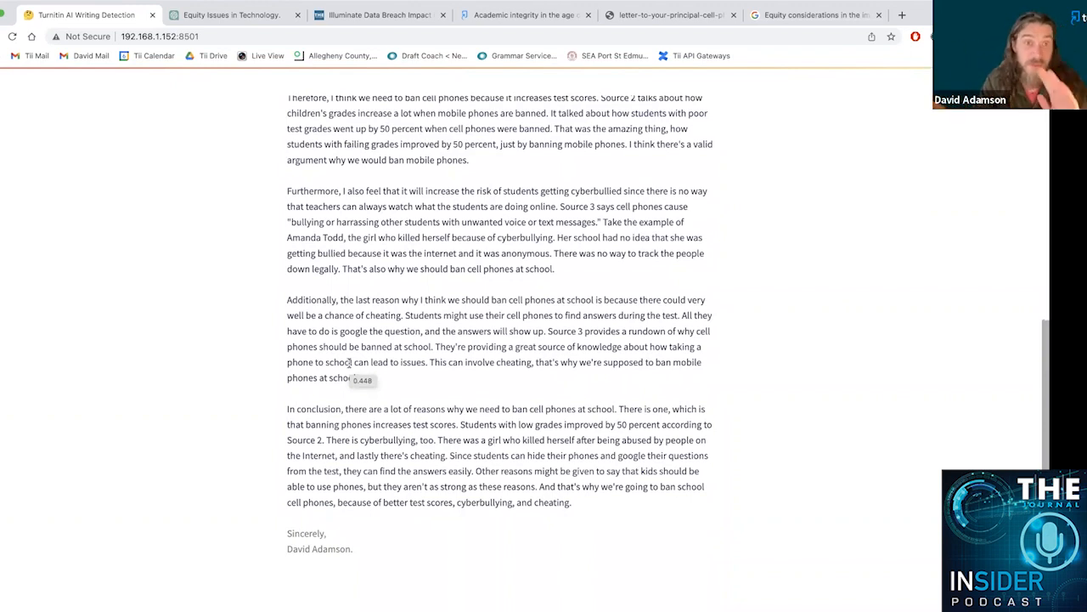
{"action": "scroll", "scroll_direction": "up", "scroll_amount": 3}
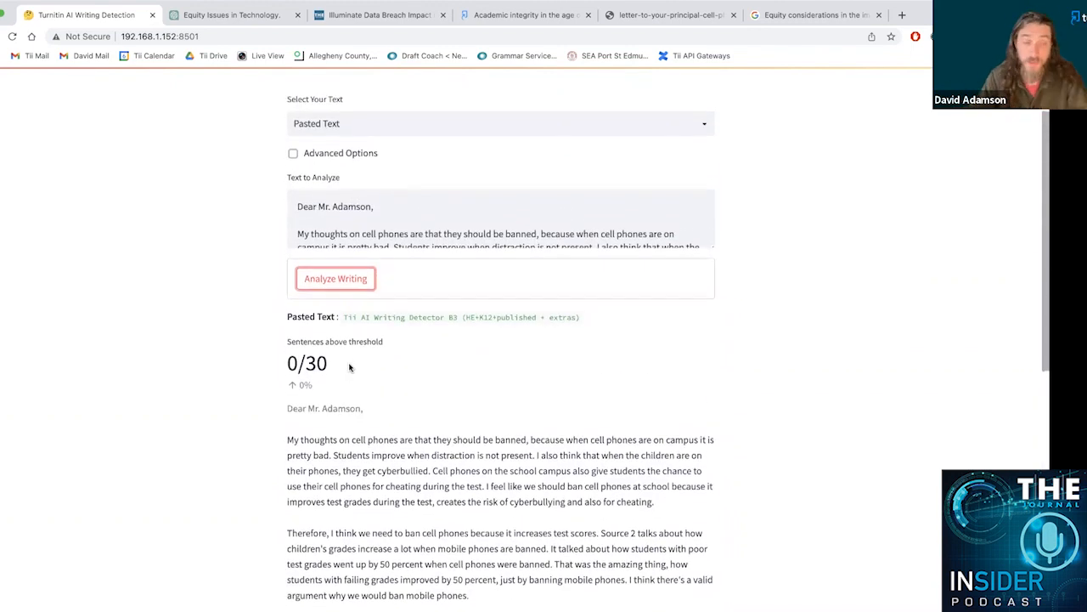
{"action": "left_click", "coordinate": [499, 214]}
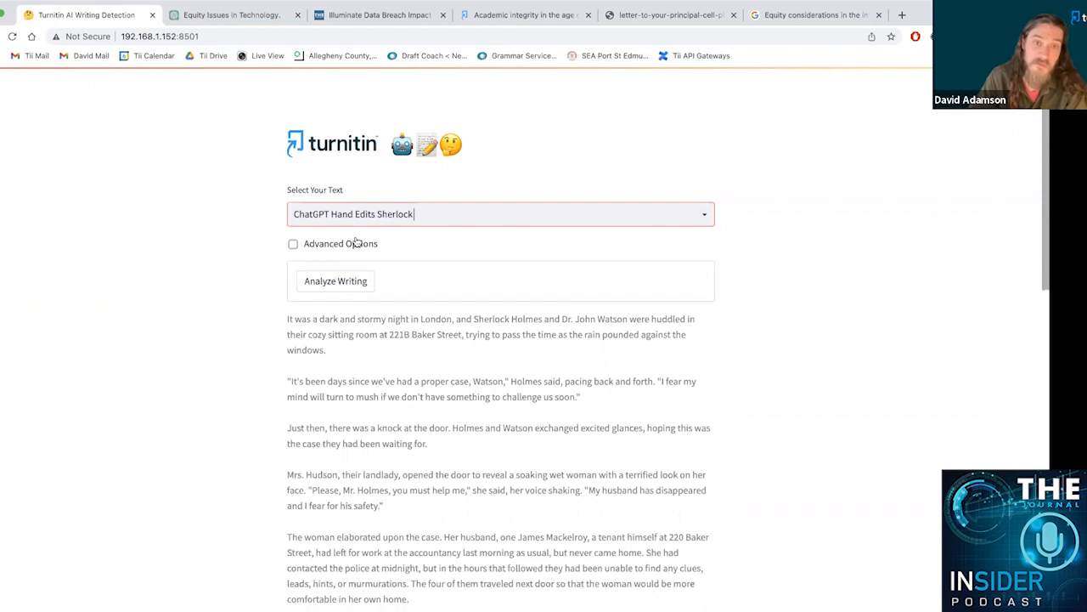
{"action": "mouse_move", "coordinate": [331, 272]}
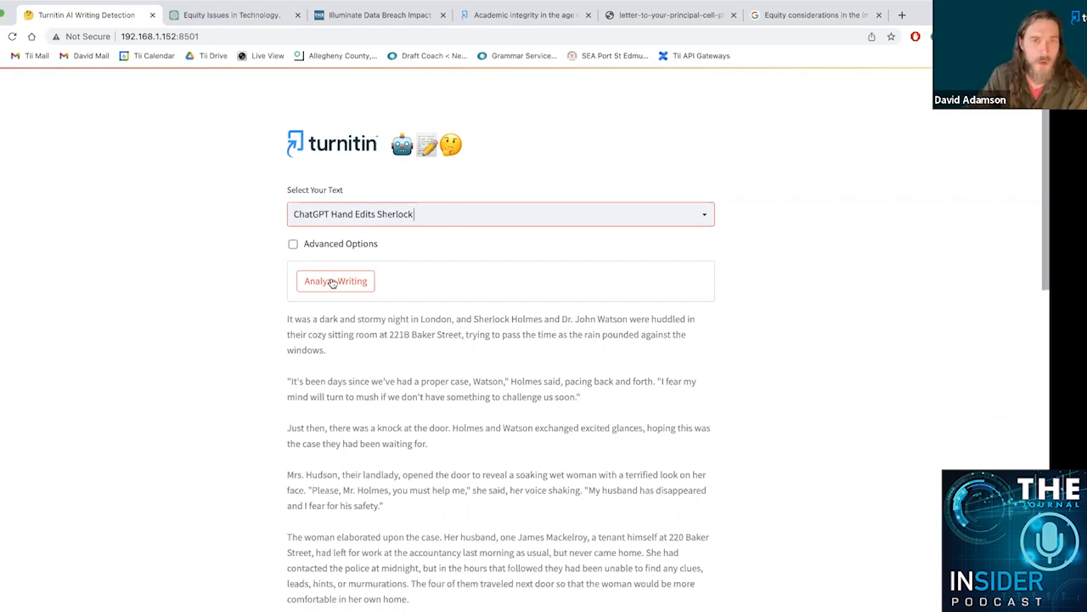
Analyze the hand-edited Sherlock story: 15/43 sentences (34%) flagged and highlighted
{"action": "left_click", "coordinate": [337, 280]}
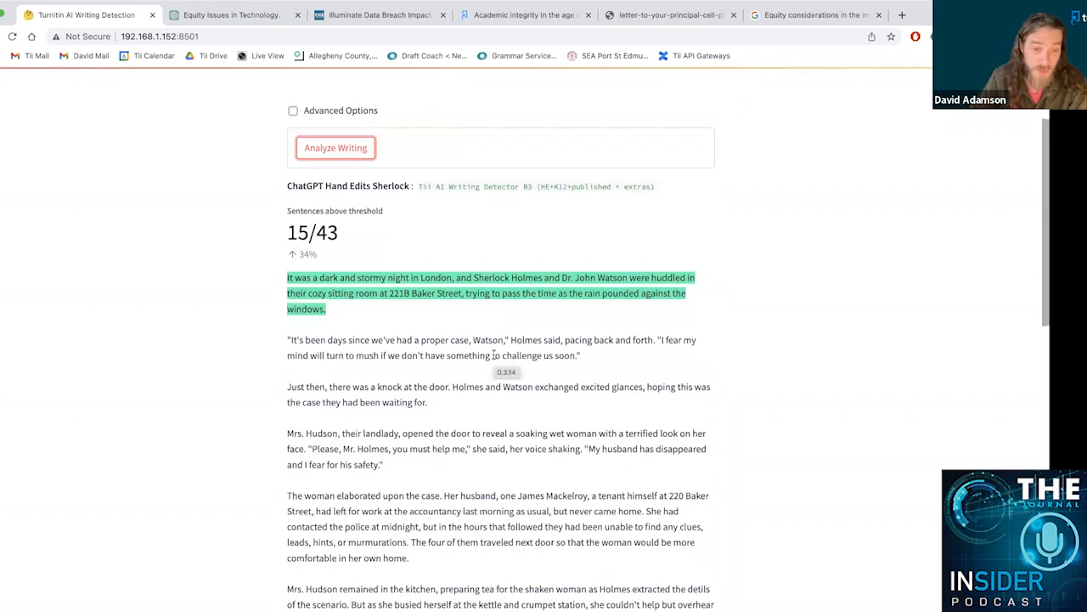
{"action": "scroll", "scroll_direction": "down", "scroll_amount": 3}
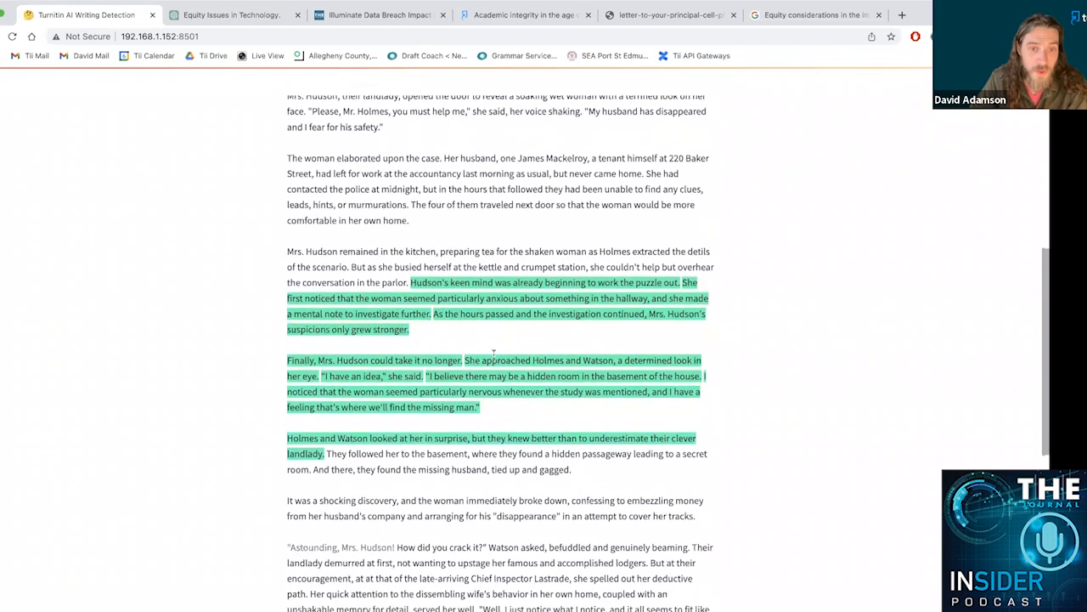
{"action": "mouse_move", "coordinate": [421, 356]}
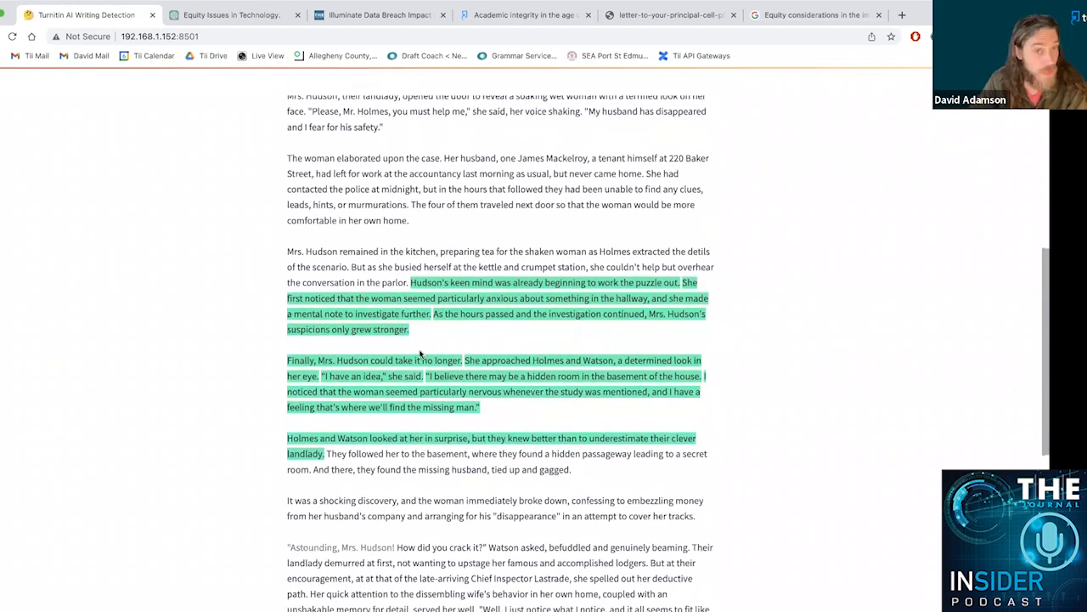
{"action": "scroll", "scroll_direction": "down", "scroll_amount": 3}
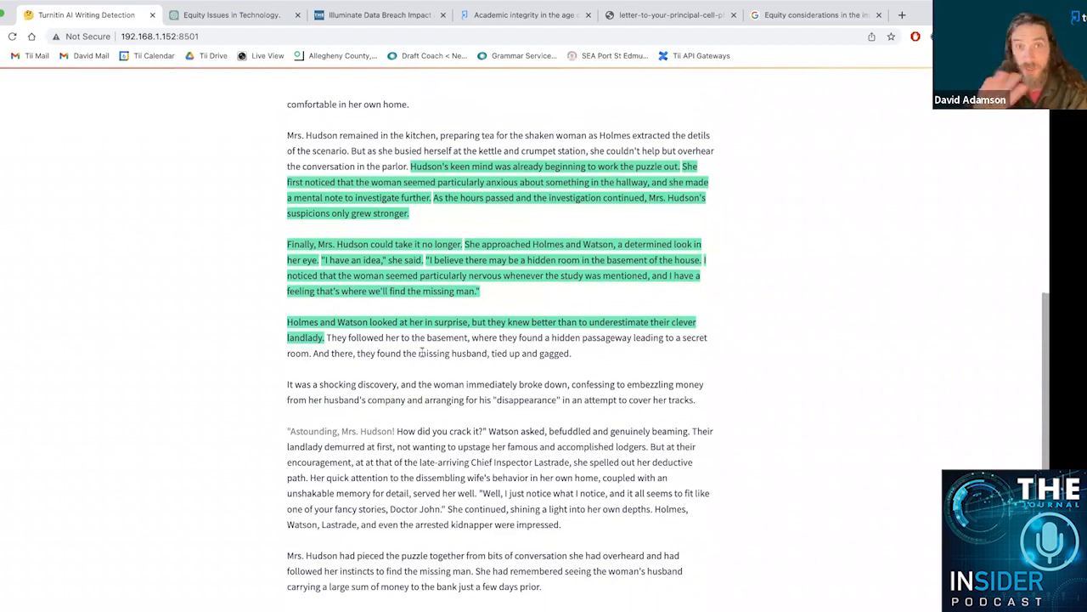
{"action": "scroll", "scroll_direction": "down", "scroll_amount": 3}
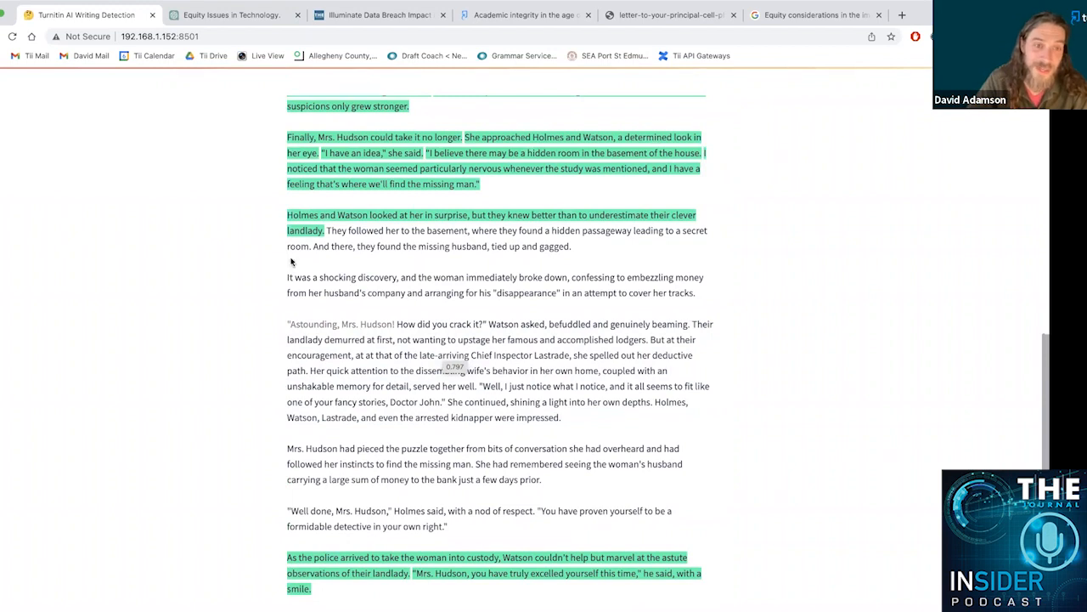
{"action": "mouse_move", "coordinate": [228, 202]}
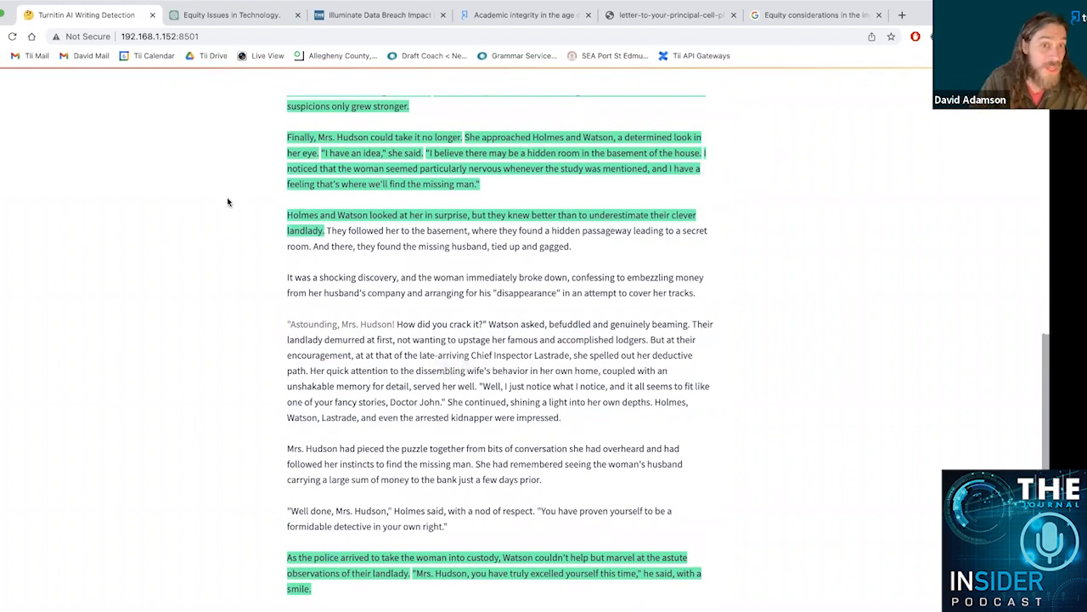